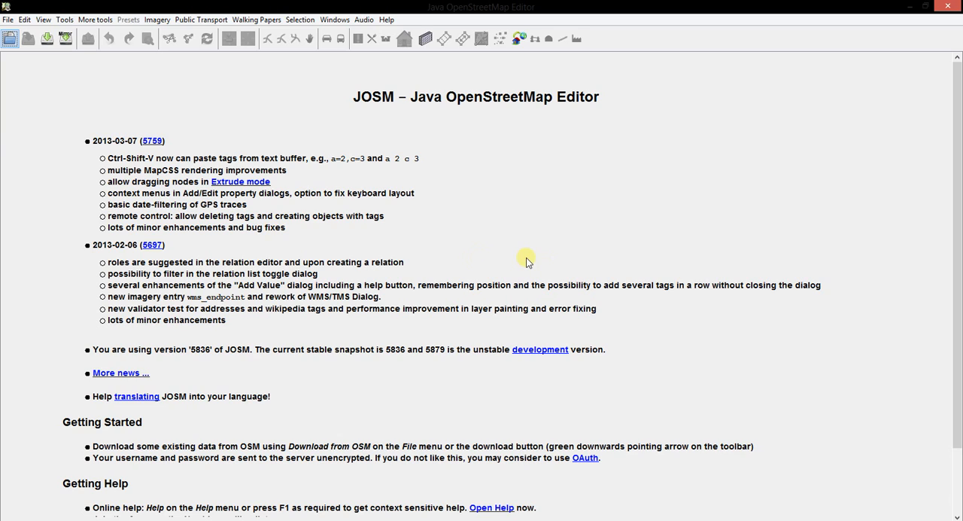
mouse_move(479, 254)
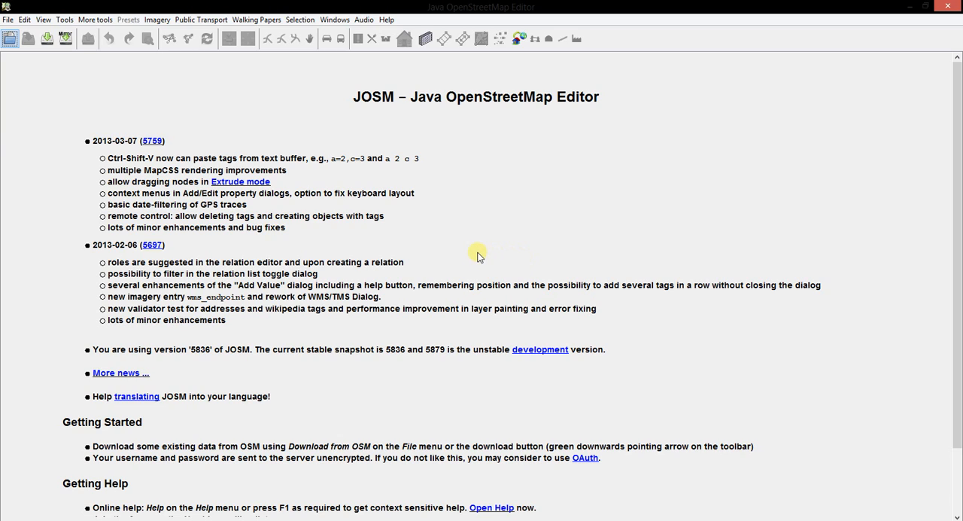
mouse_move(470, 253)
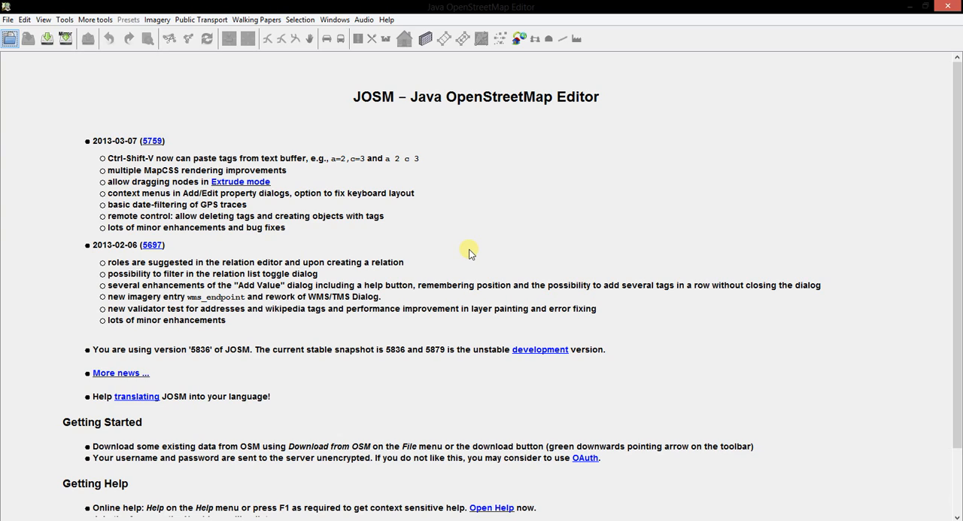
mouse_move(334, 220)
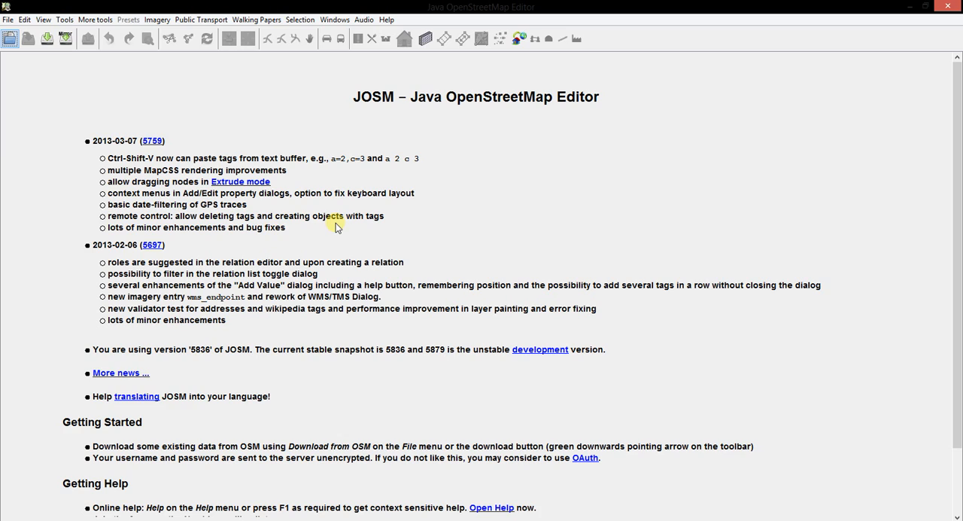
mouse_move(443, 135)
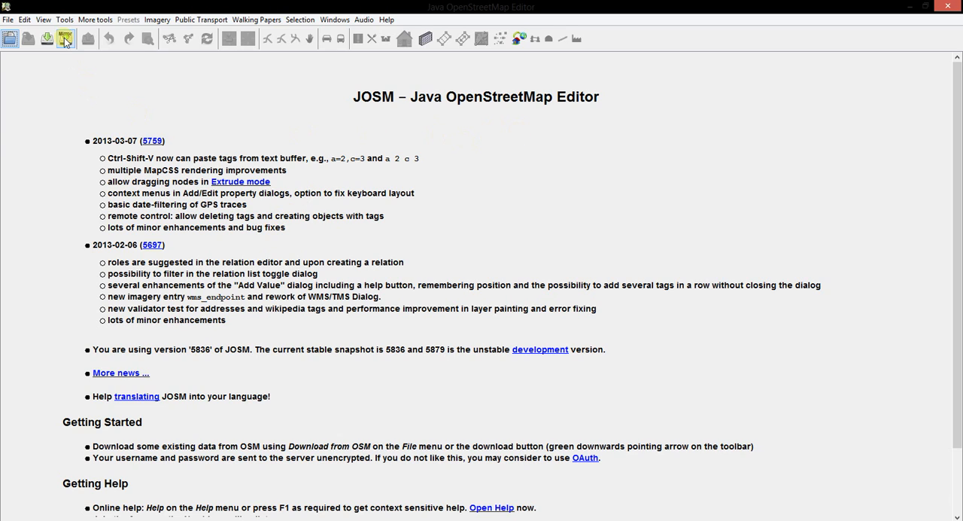
Download the OSM data for the marked slippy-map area into a new data layer.
left_click(66, 39)
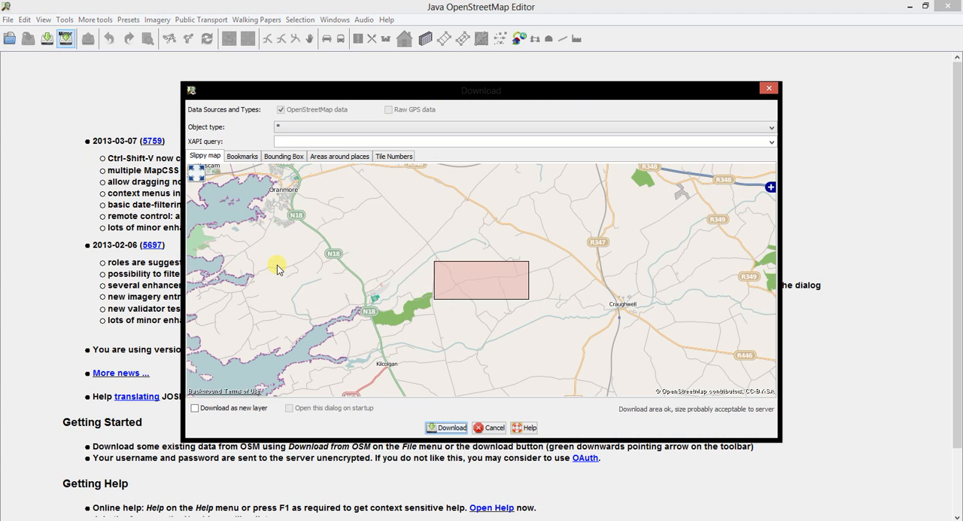
mouse_move(451, 431)
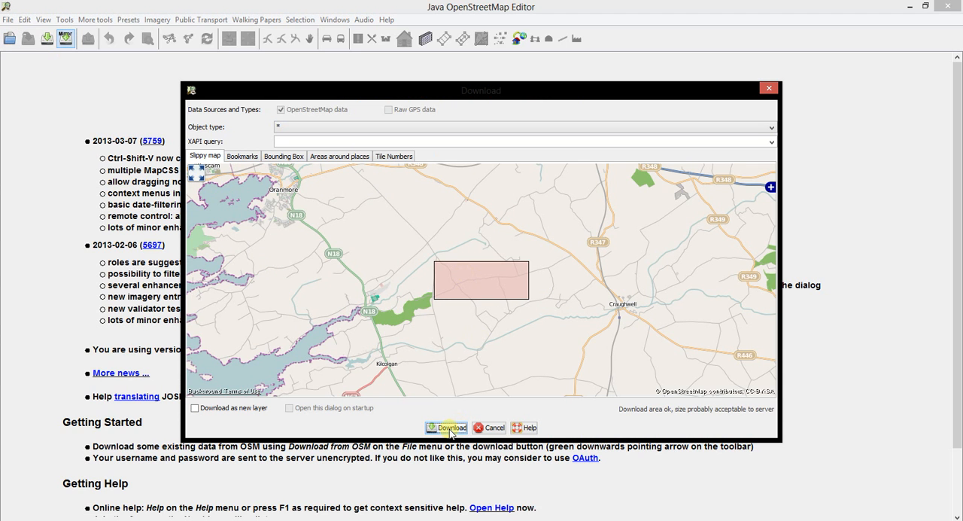
left_click(461, 428)
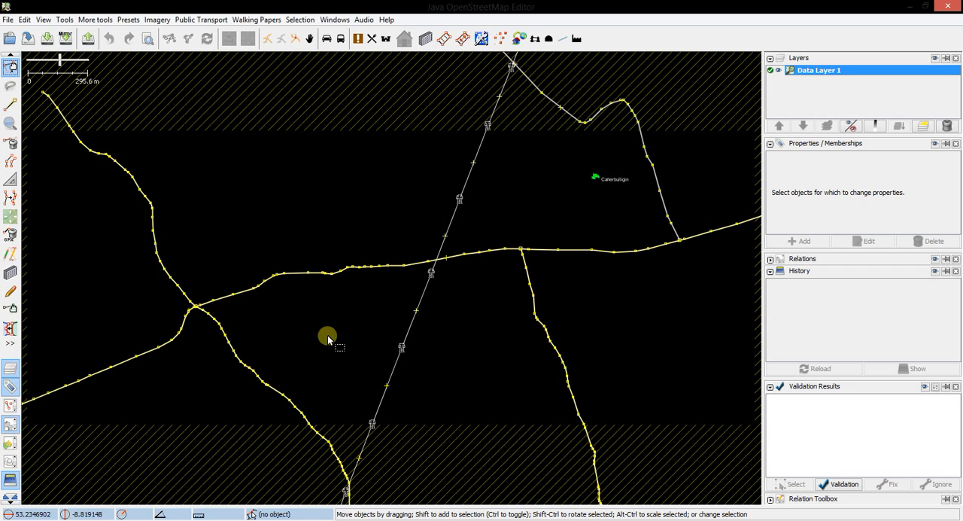
Add Bing Sat as the background imagery layer beneath the downloaded roads.
left_click(158, 19)
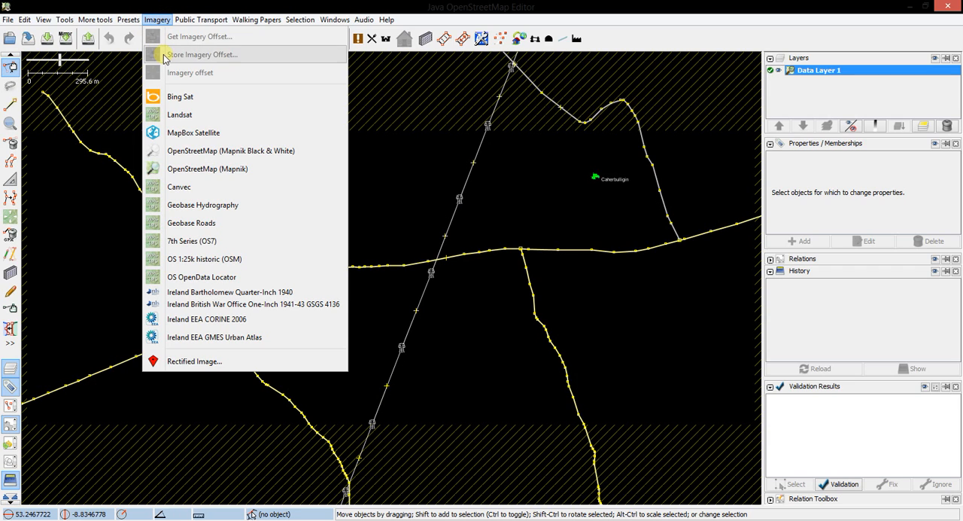
left_click(178, 96)
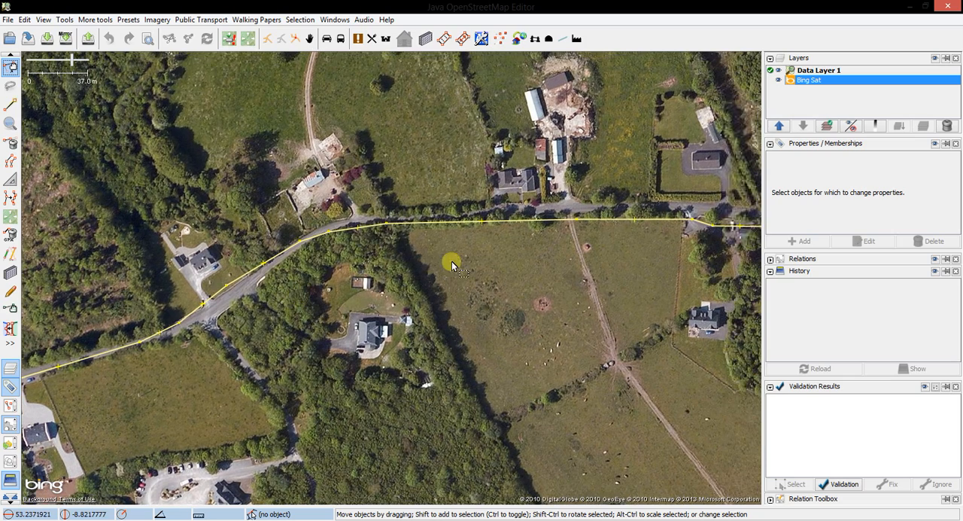
Pan east along the road and drag a misplaced node onto the tarmac.
left_click_drag(451, 265, 416, 262)
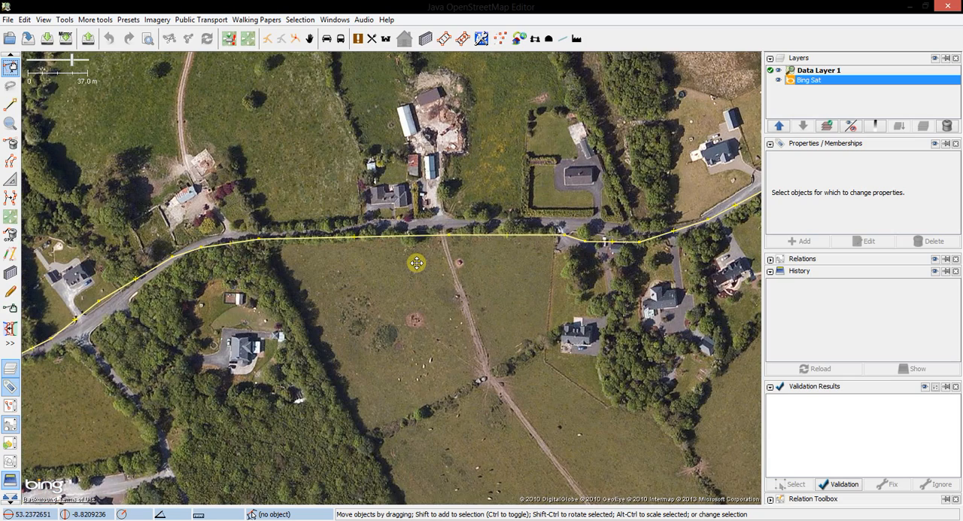
left_click_drag(415, 262, 385, 266)
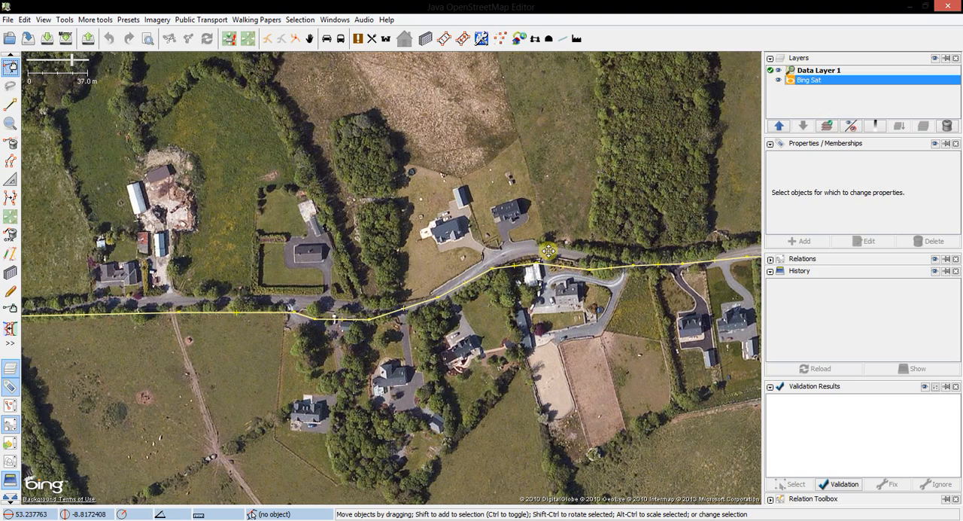
left_click_drag(548, 250, 547, 292)
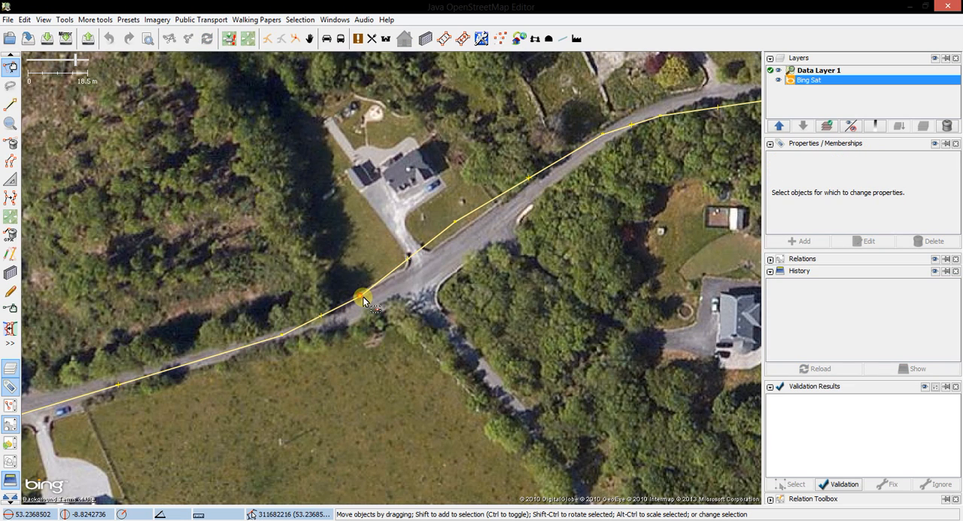
left_click_drag(364, 295, 337, 322)
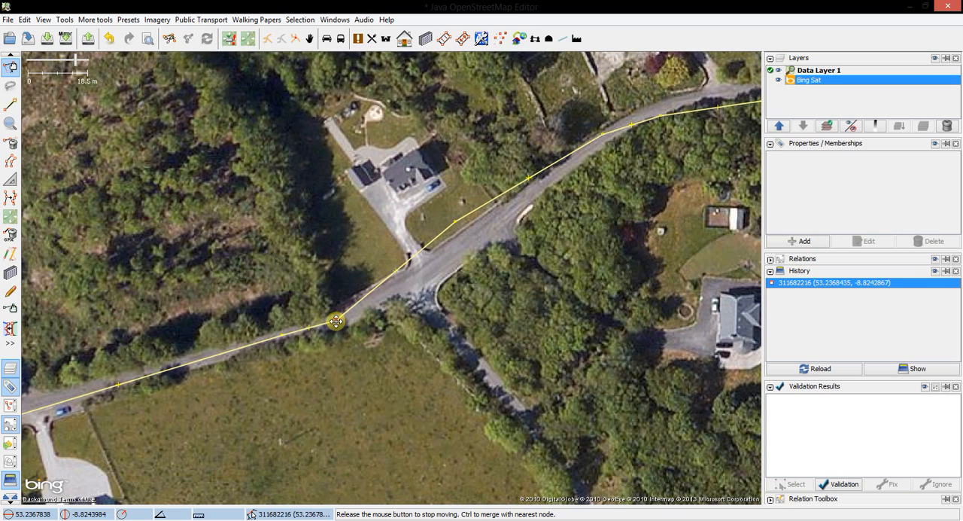
left_click_drag(337, 322, 387, 282)
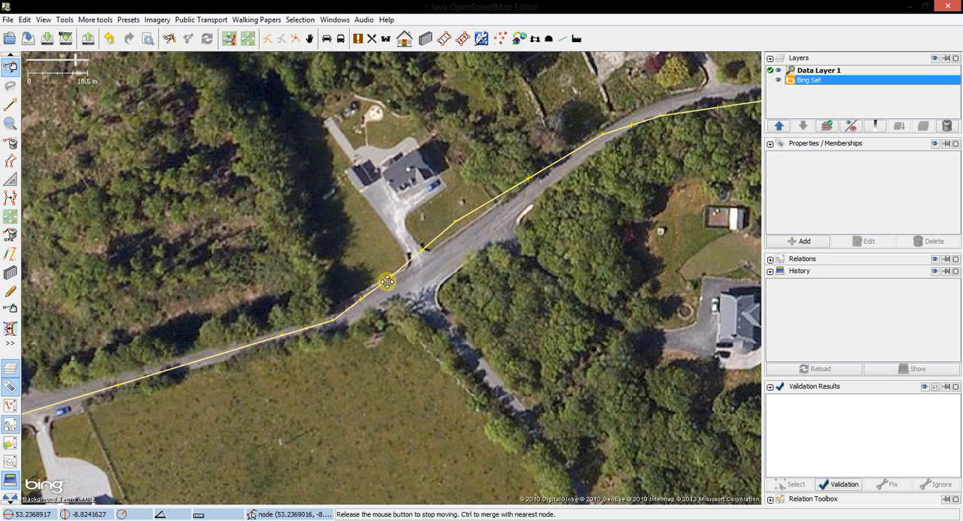
left_click_drag(386, 282, 414, 263)
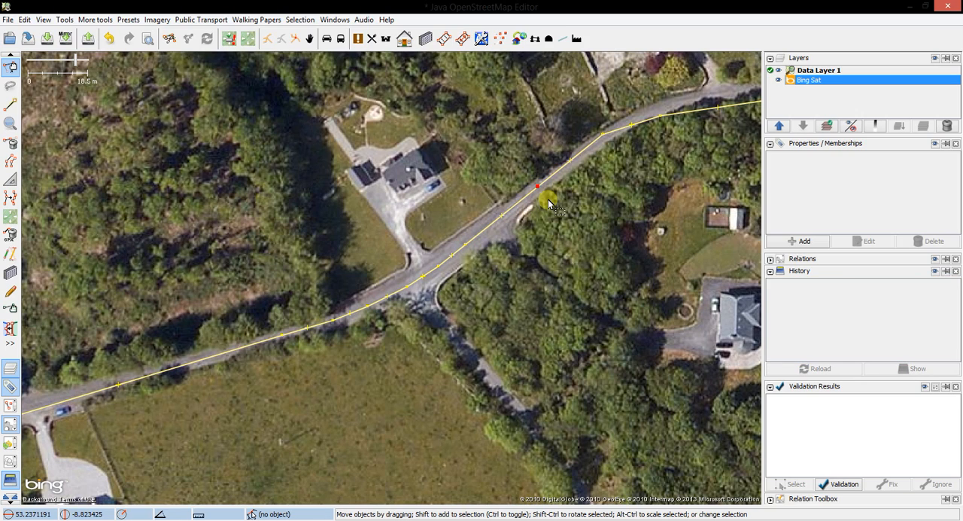
Bring the next stretch into view and move another road node onto the imaged road.
left_click_drag(550, 203, 421, 259)
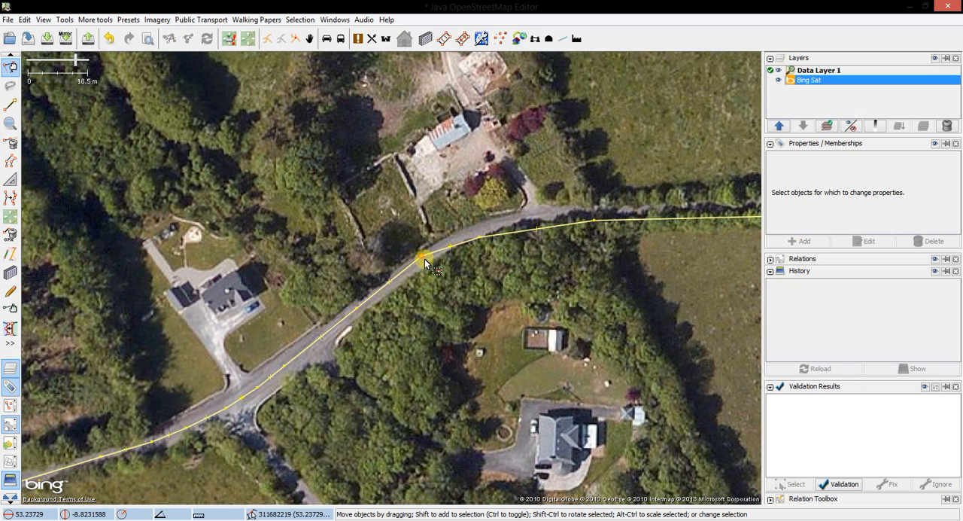
left_click(419, 259)
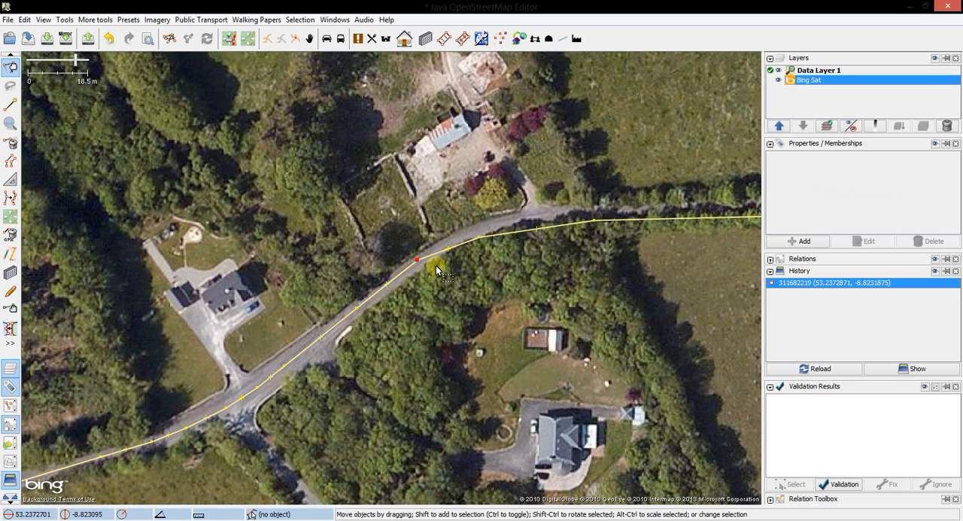
left_click_drag(416, 260, 444, 247)
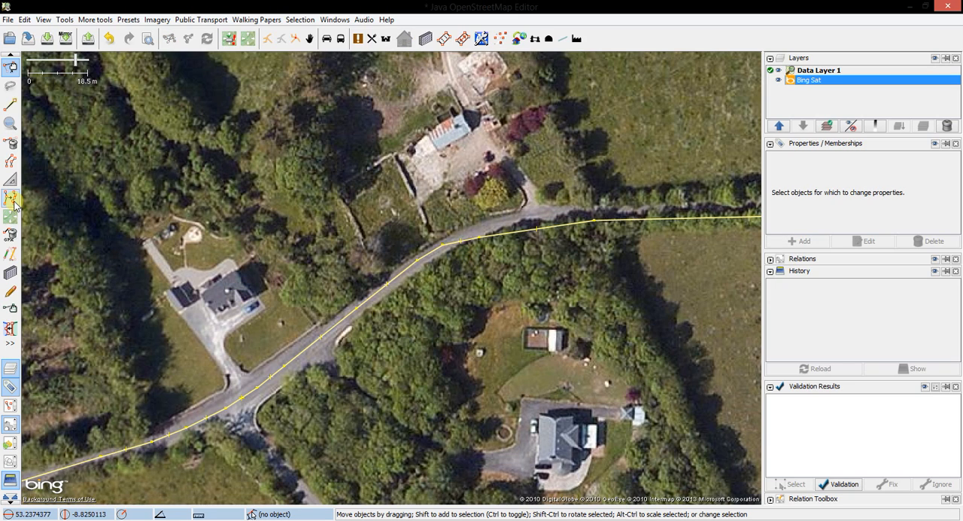
mouse_move(10, 201)
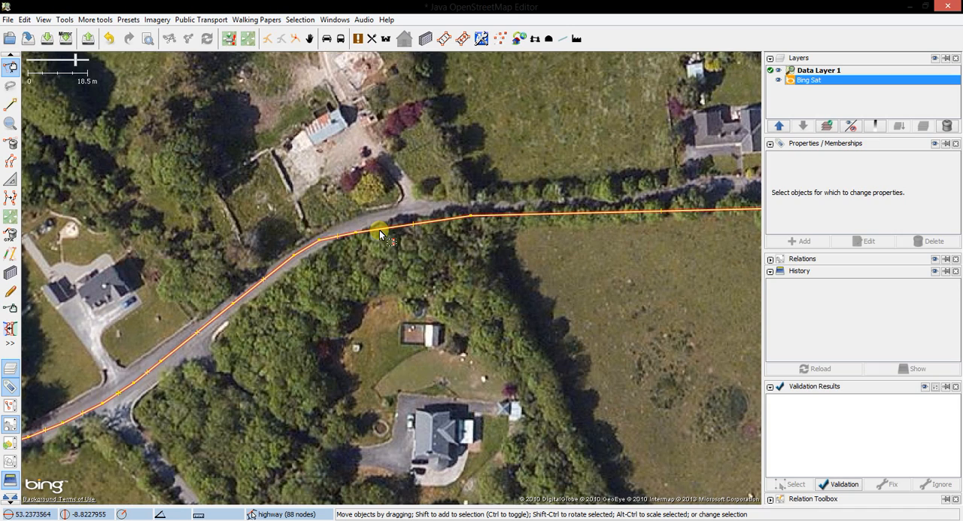
Select the tertiary road way to realign with Improve Way Accuracy.
left_click(374, 232)
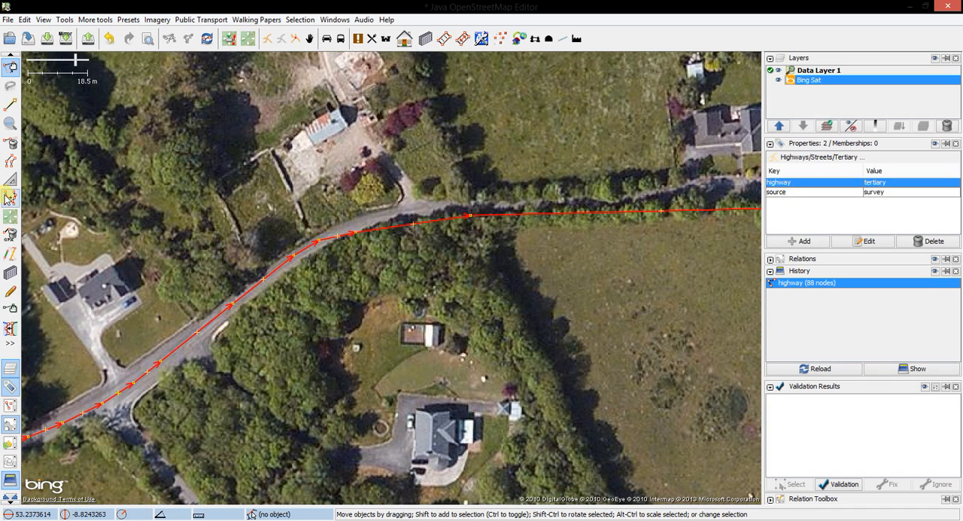
mouse_move(10, 199)
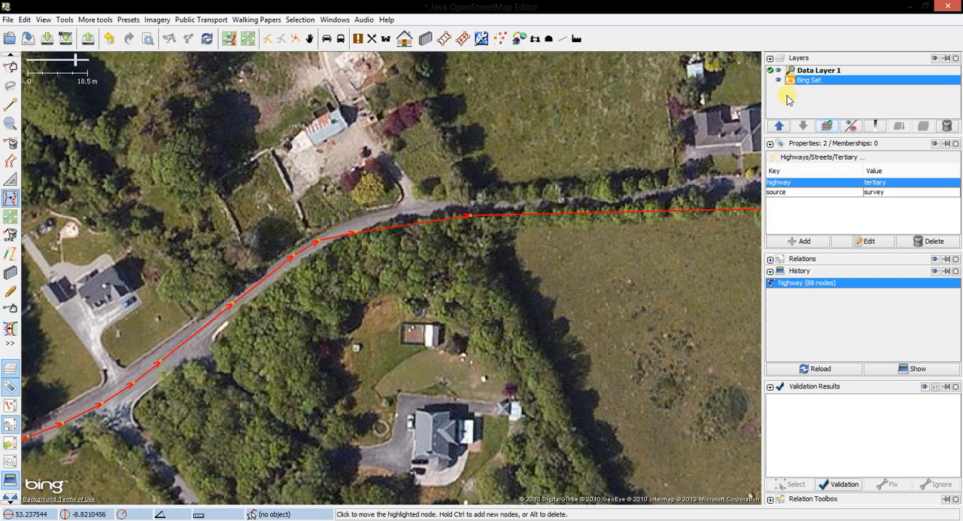
Hide the Bing Sat layer and drag the bend nodes around, including pulling a new node off a segment.
left_click(779, 81)
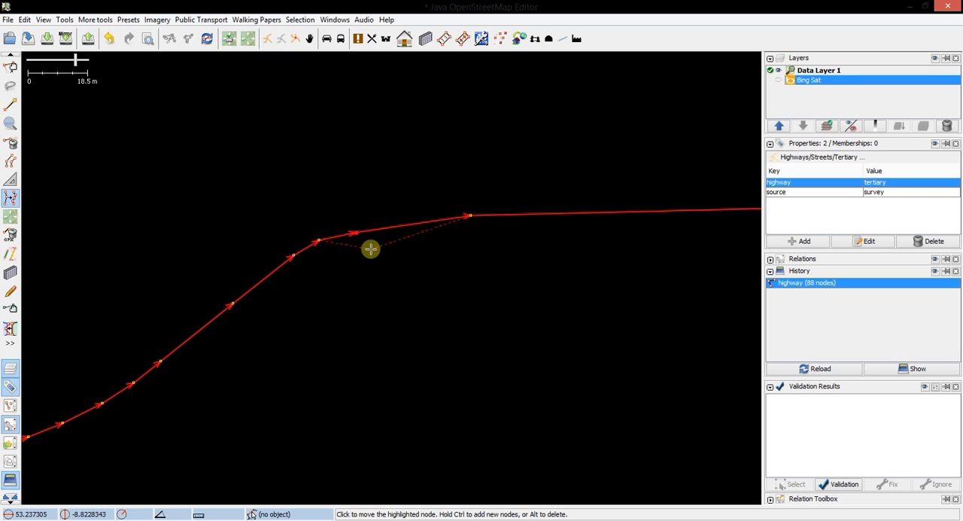
left_click_drag(370, 250, 356, 234)
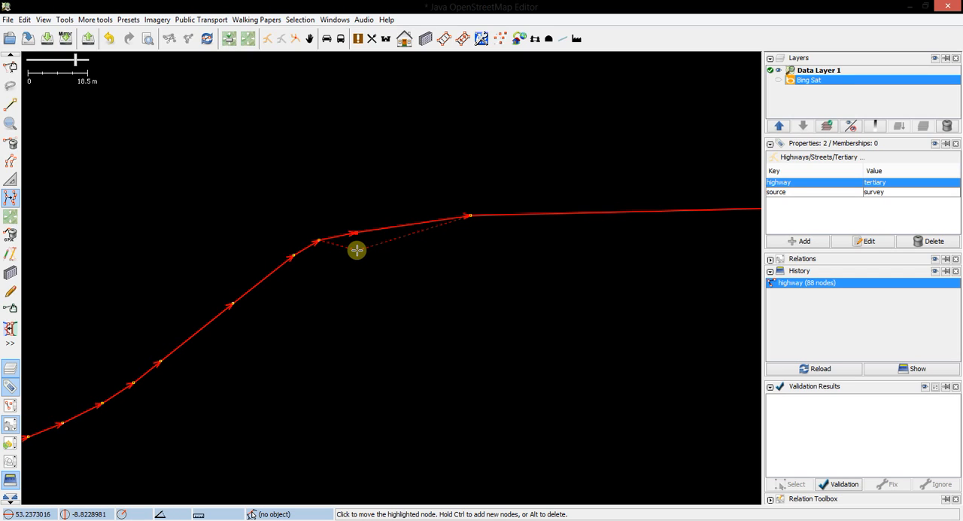
left_click_drag(358, 249, 361, 268)
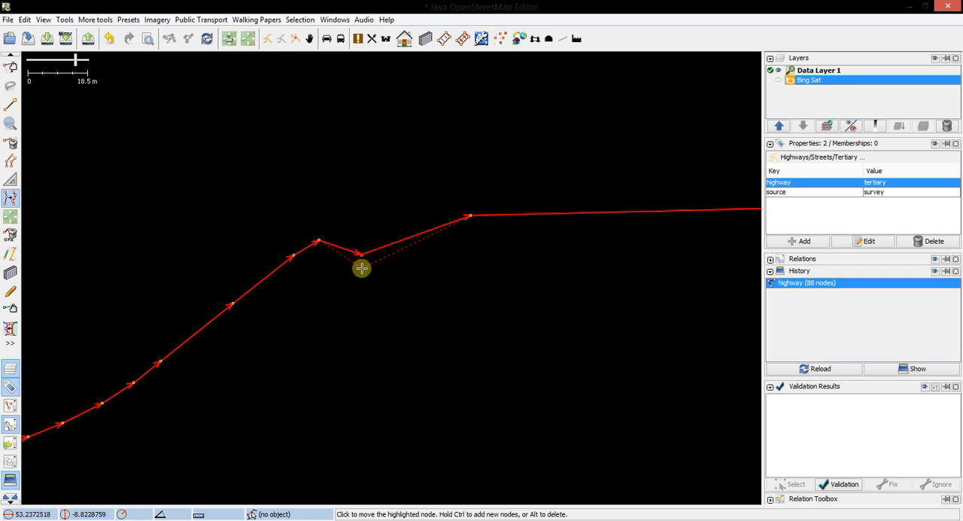
left_click_drag(362, 253, 369, 295)
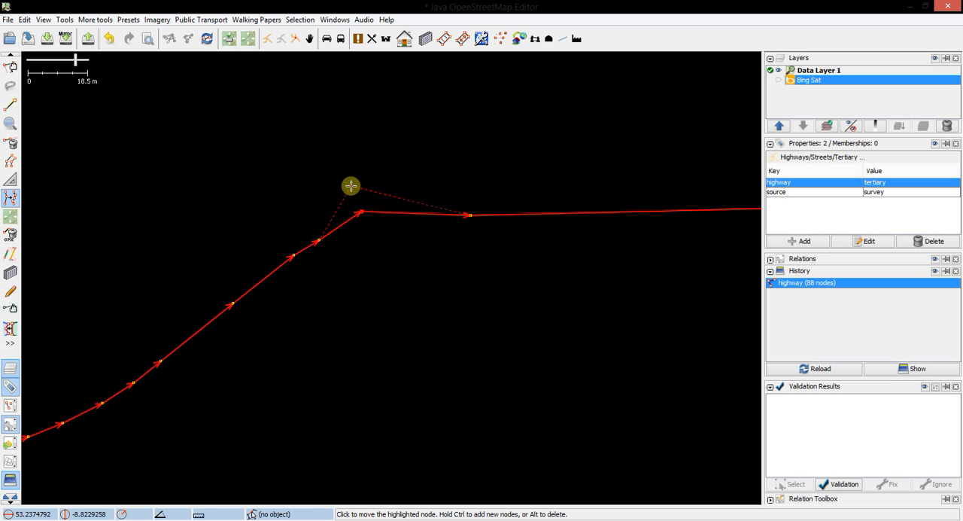
left_click_drag(351, 185, 369, 239)
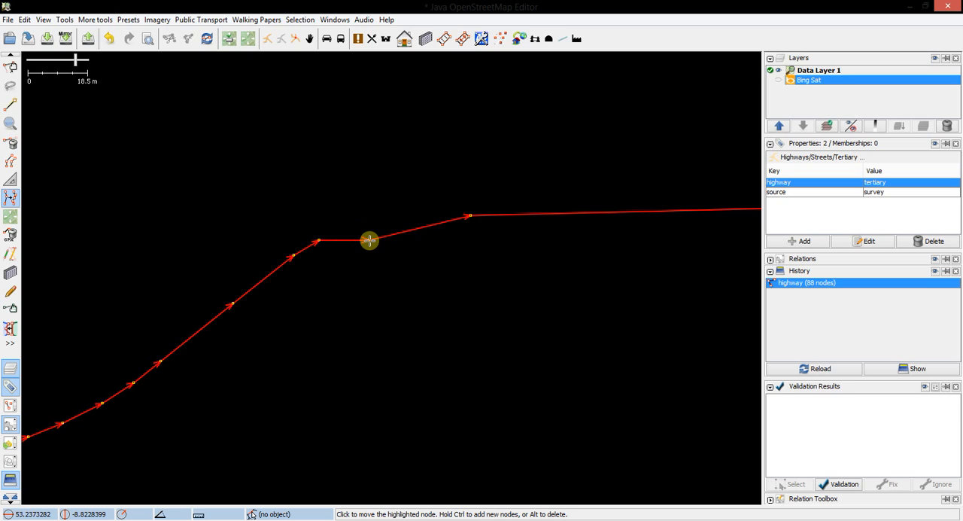
left_click_drag(369, 241, 374, 226)
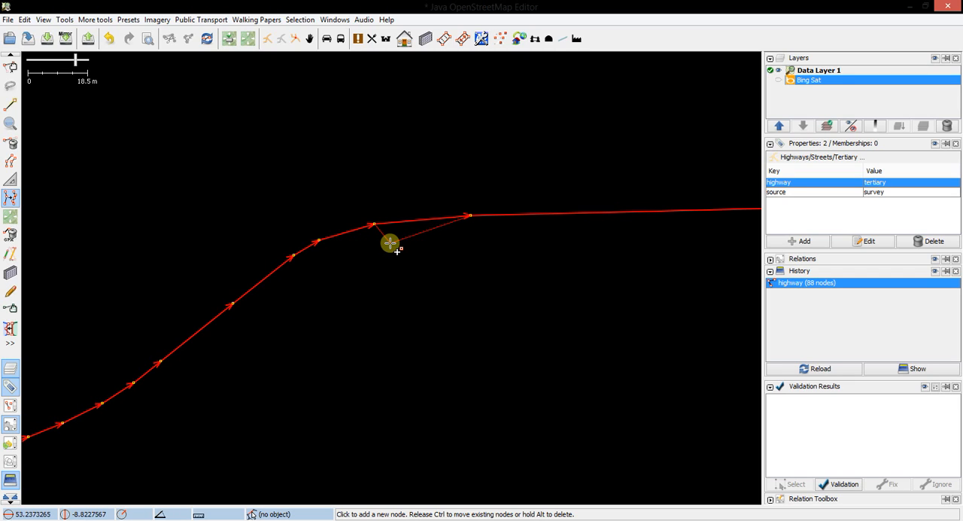
mouse_move(422, 246)
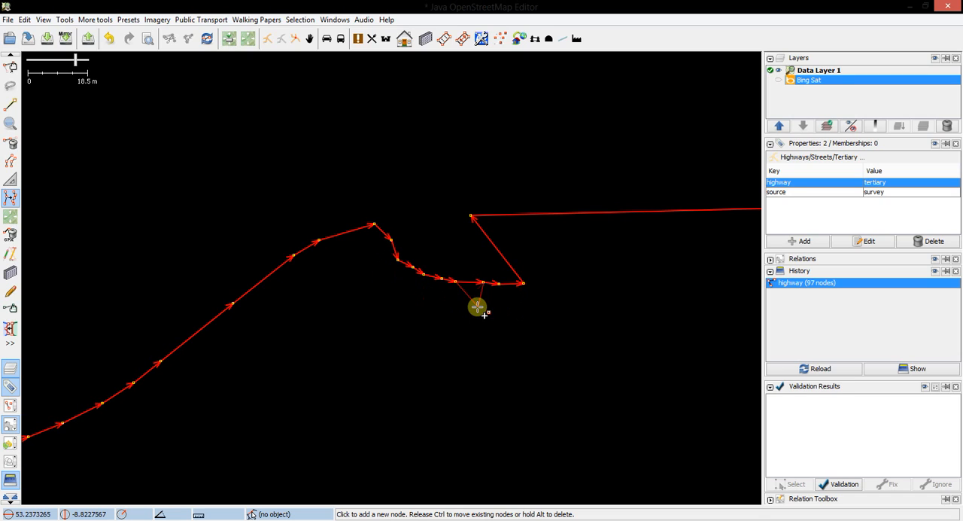
mouse_move(400, 276)
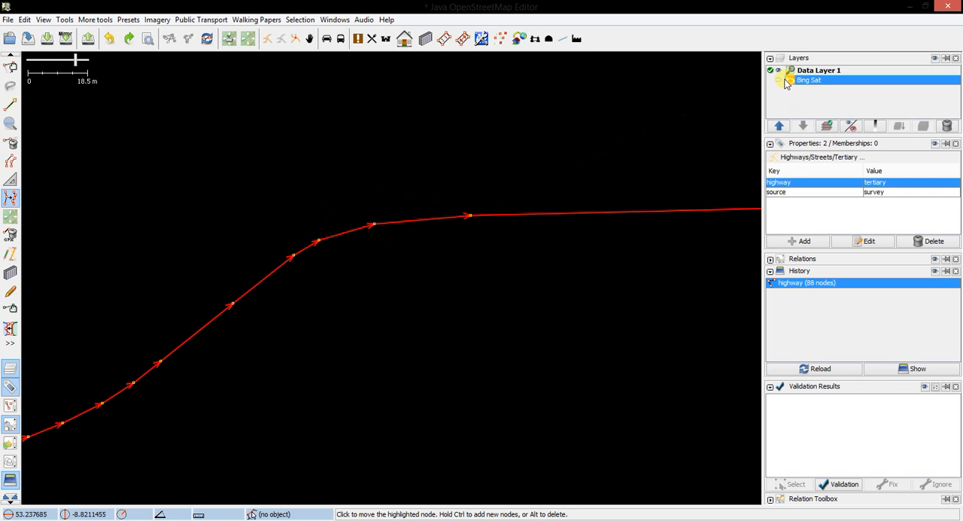
Show Bing Sat again, move nodes onto the photo road and add a curve node, reaching 100 nodes.
left_click(781, 82)
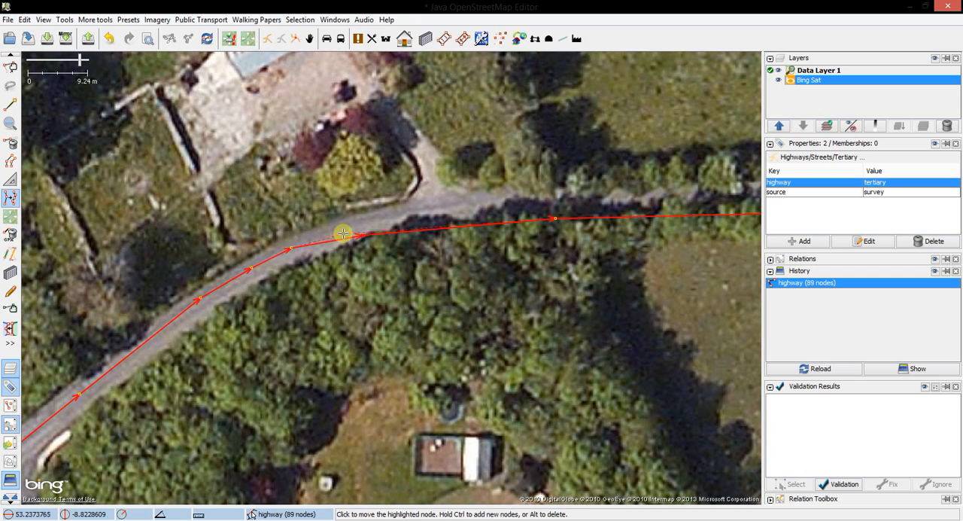
left_click_drag(343, 233, 409, 214)
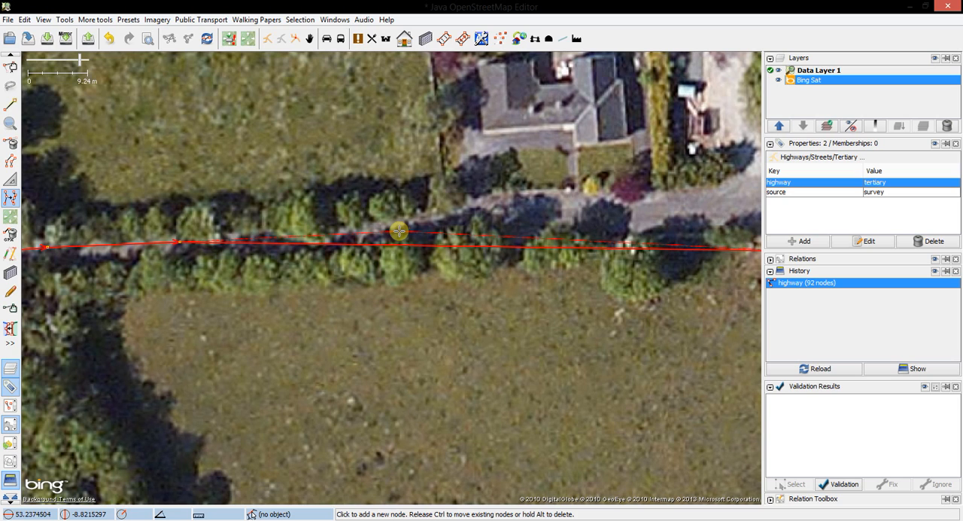
left_click(609, 218)
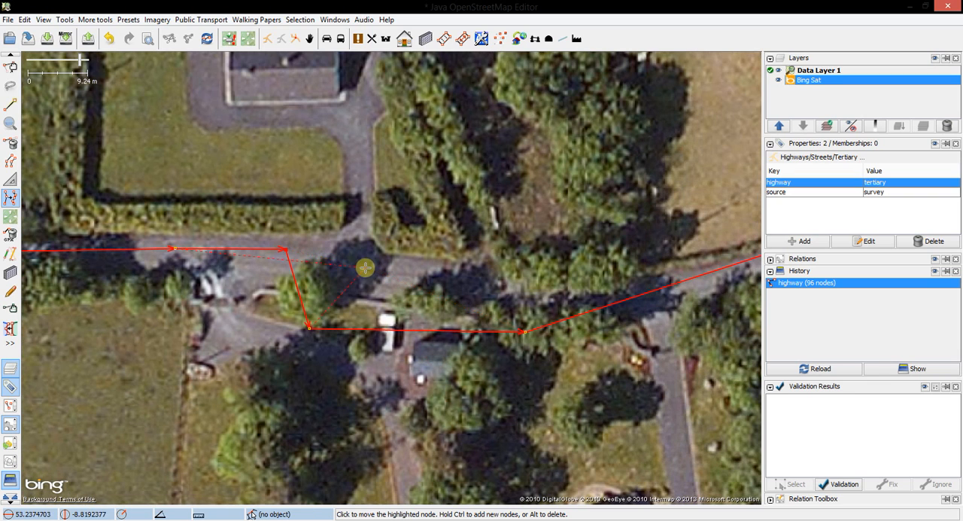
left_click_drag(364, 268, 429, 277)
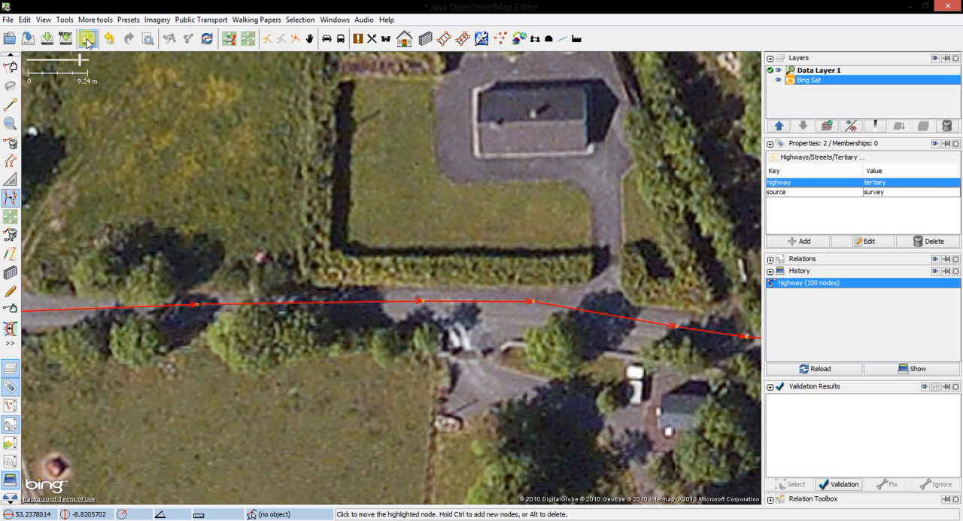
Upload the 27 changed objects with comment 'Realignment of road in East Galway', continuing past validation warnings.
left_click(87, 37)
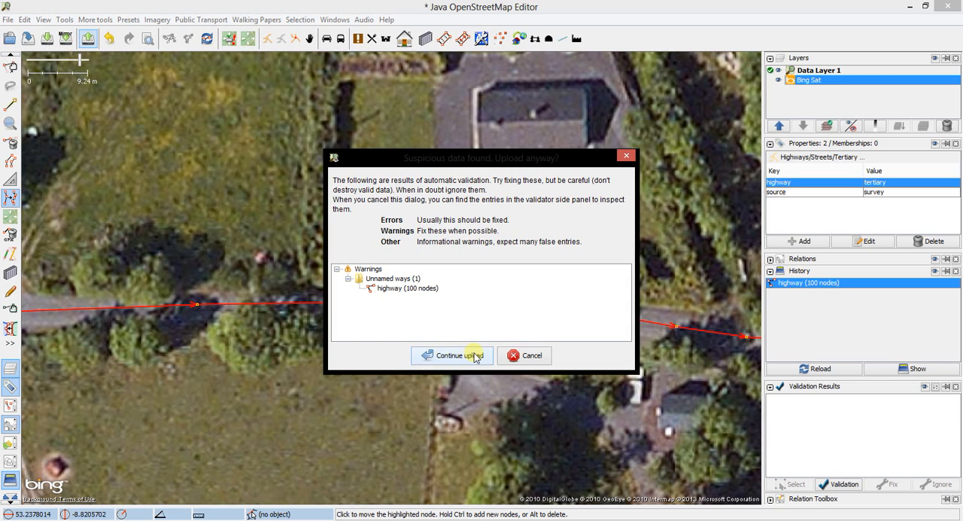
left_click(451, 355)
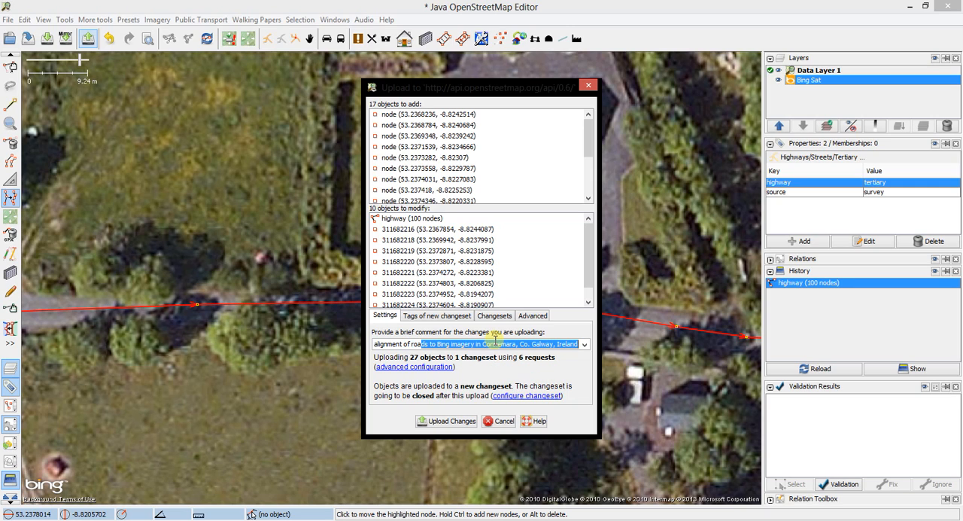
type("Realignment of road in East G")
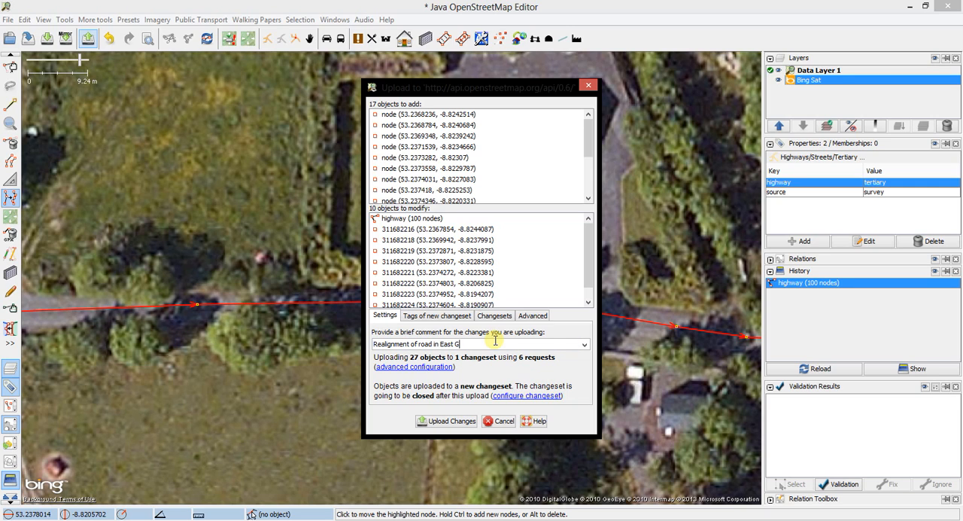
type("alway")
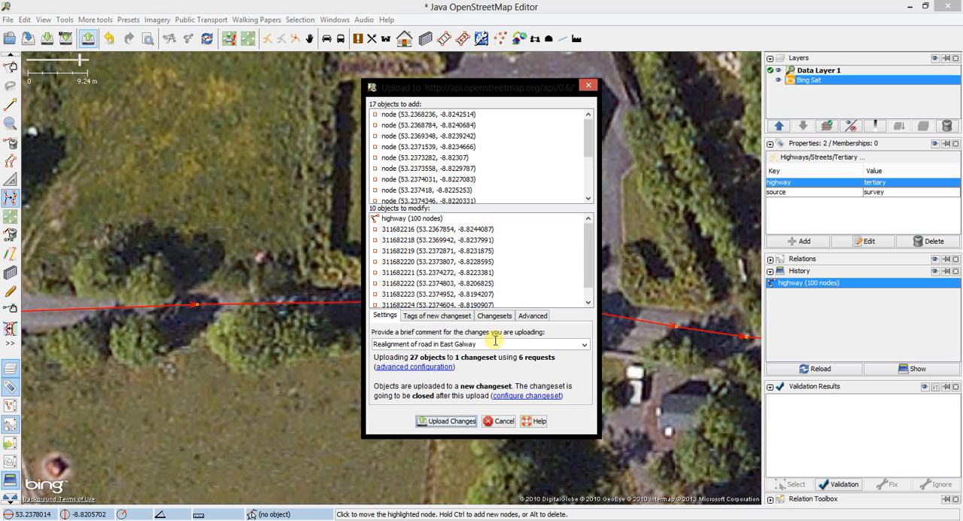
left_click(447, 421)
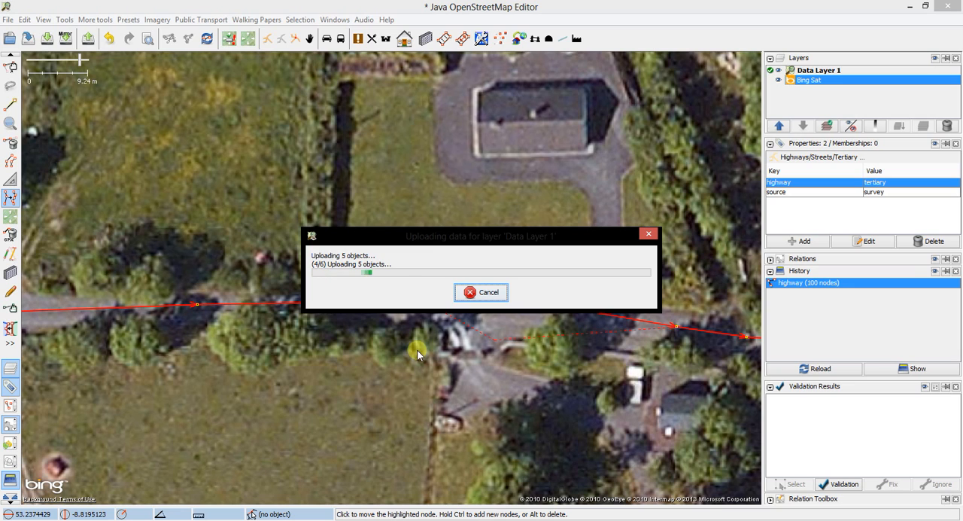